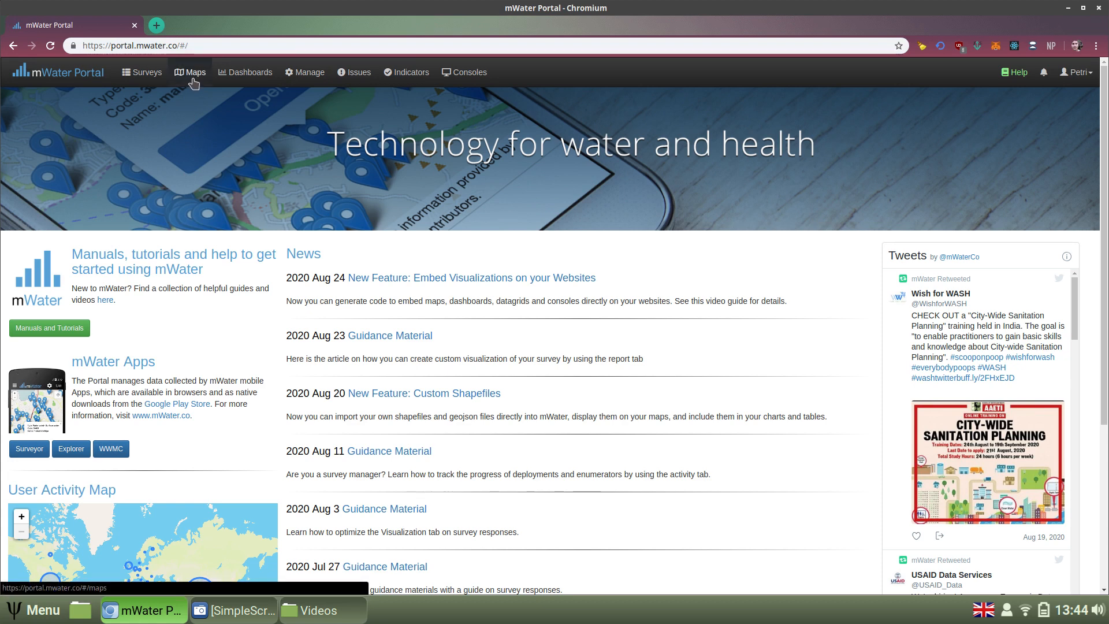
# - Open the Maps page listing the account's saved maps
pyautogui.click(190, 73)
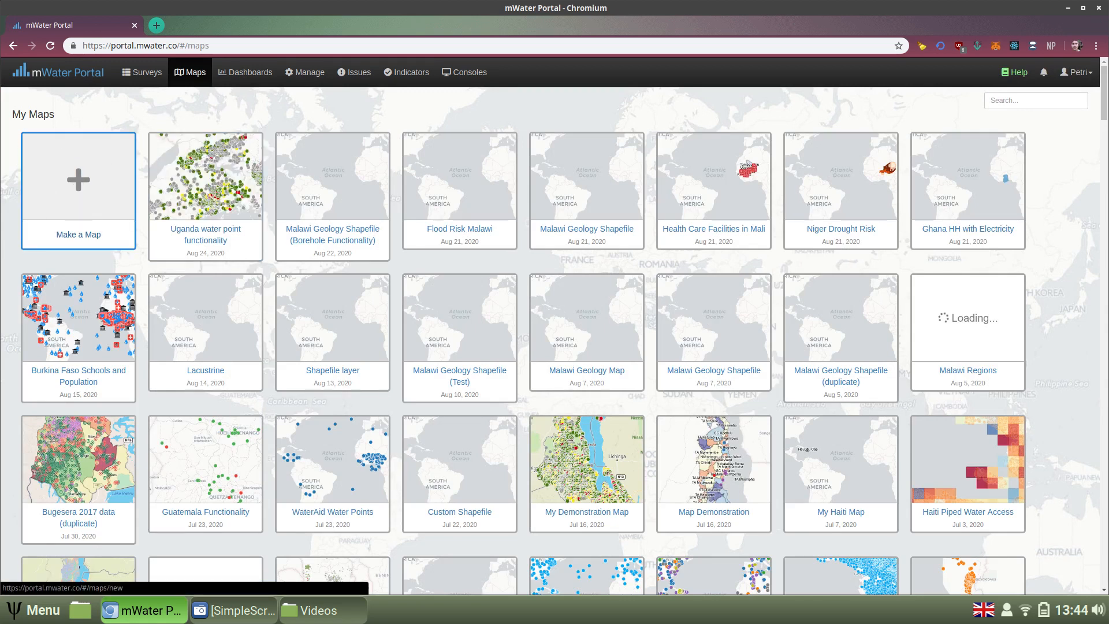
# - Create a new blank world map from the 'Make a Map' tile
pyautogui.click(78, 179)
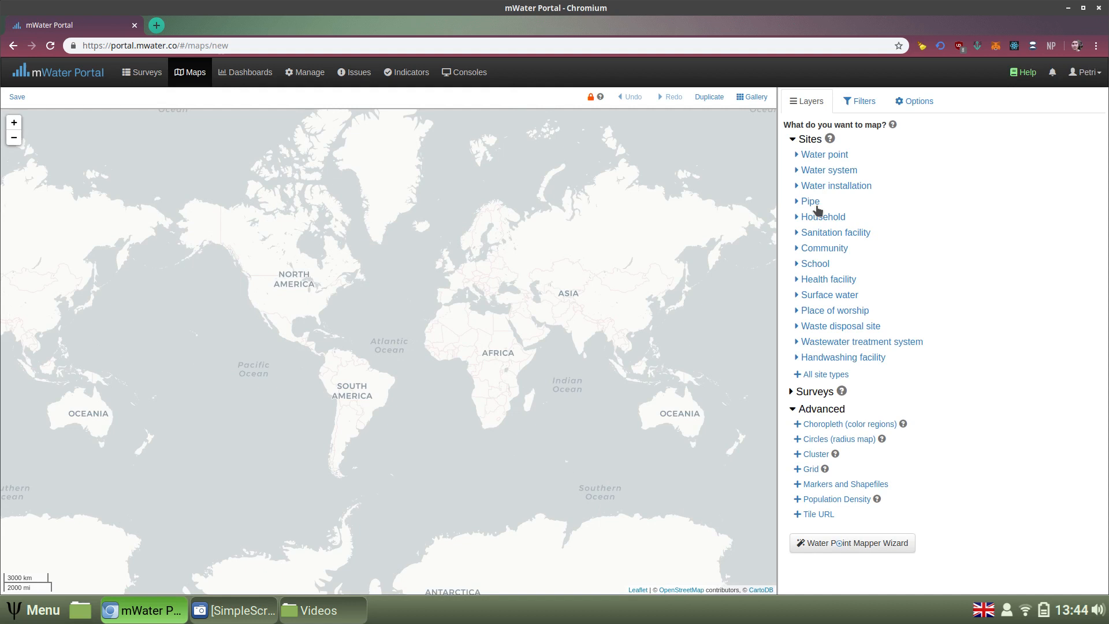
pyautogui.moveTo(817, 151)
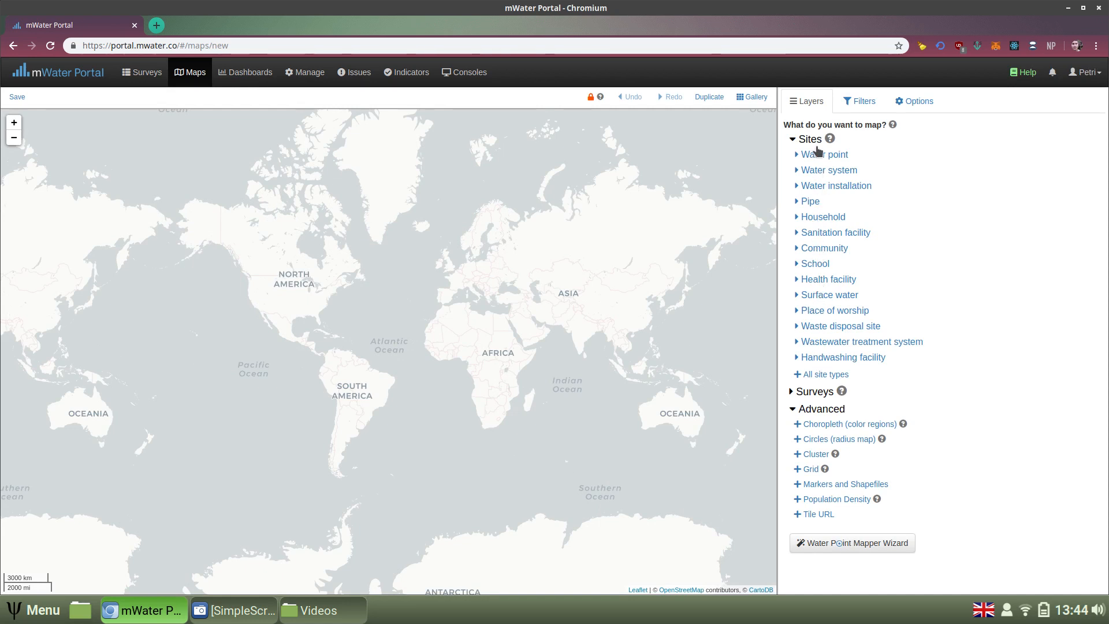
pyautogui.moveTo(806, 191)
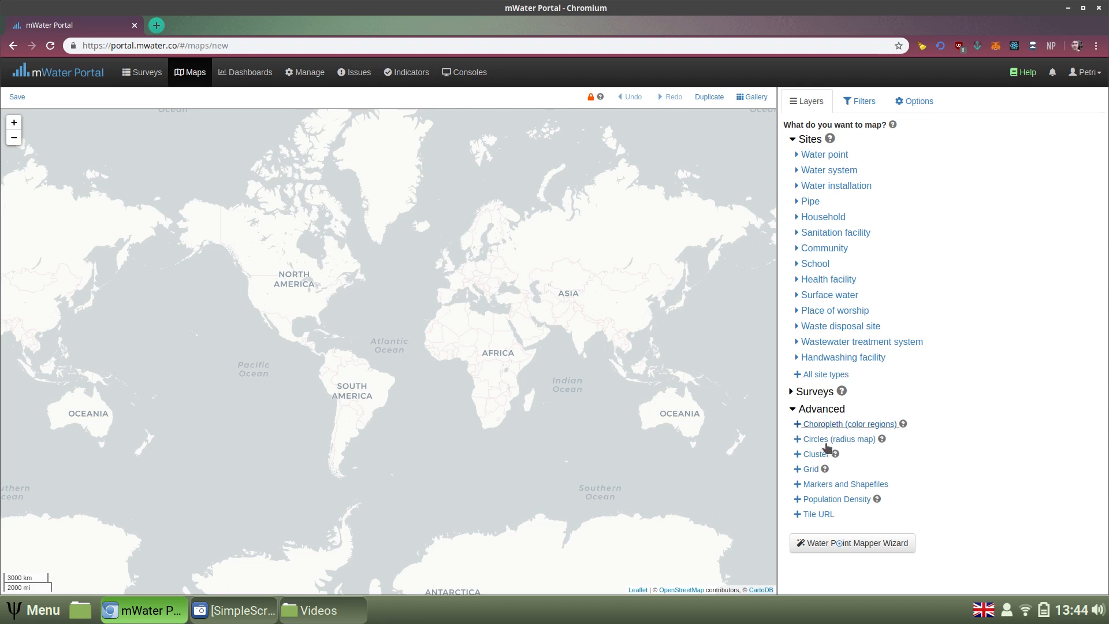
pyautogui.moveTo(841, 557)
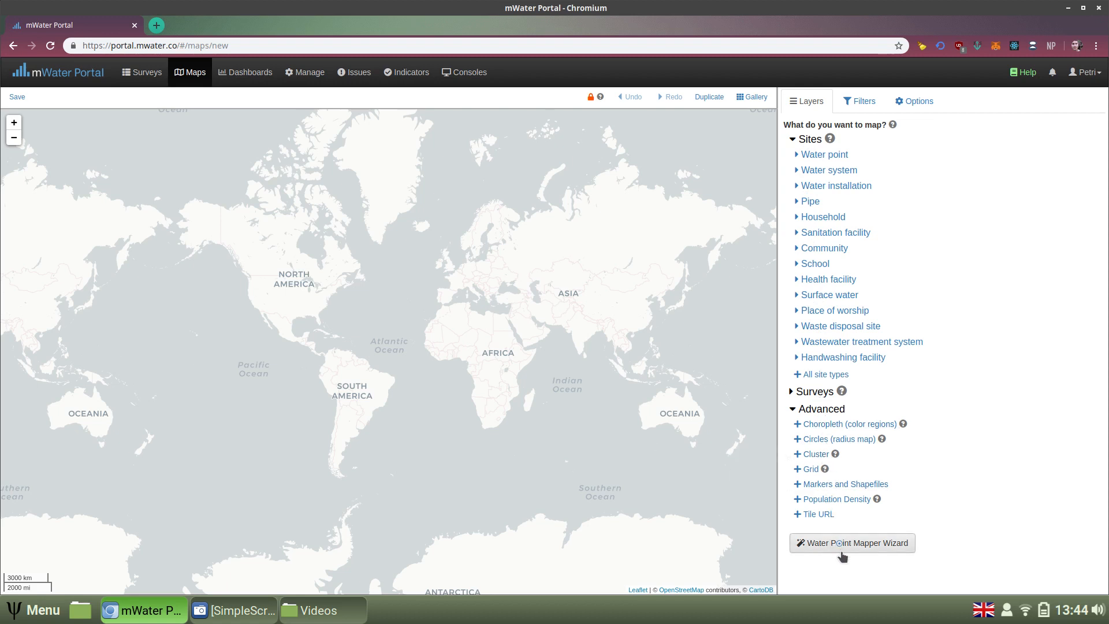
pyautogui.moveTo(832, 553)
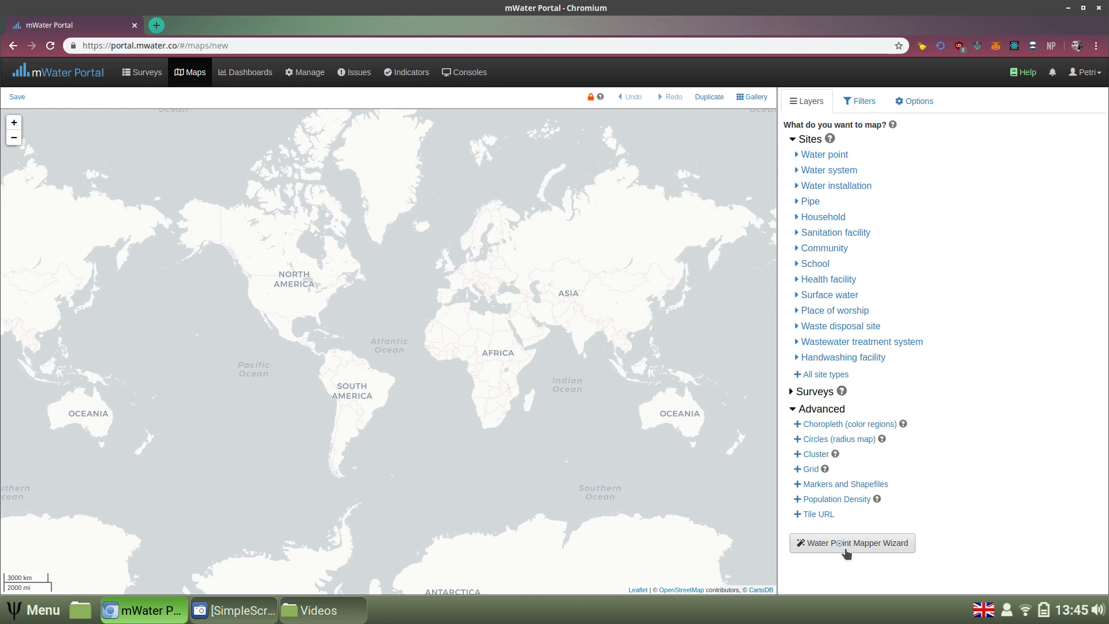
# - In the Water Point Mapper Wizard, select the Functionality status layer and continue
pyautogui.click(852, 543)
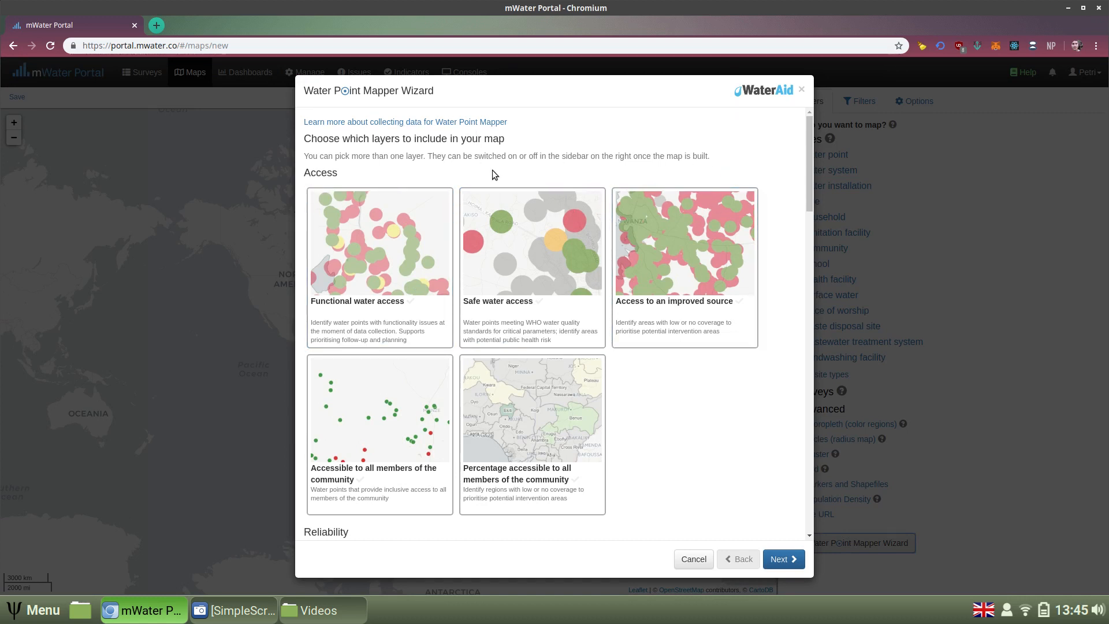
pyautogui.scroll(-3)
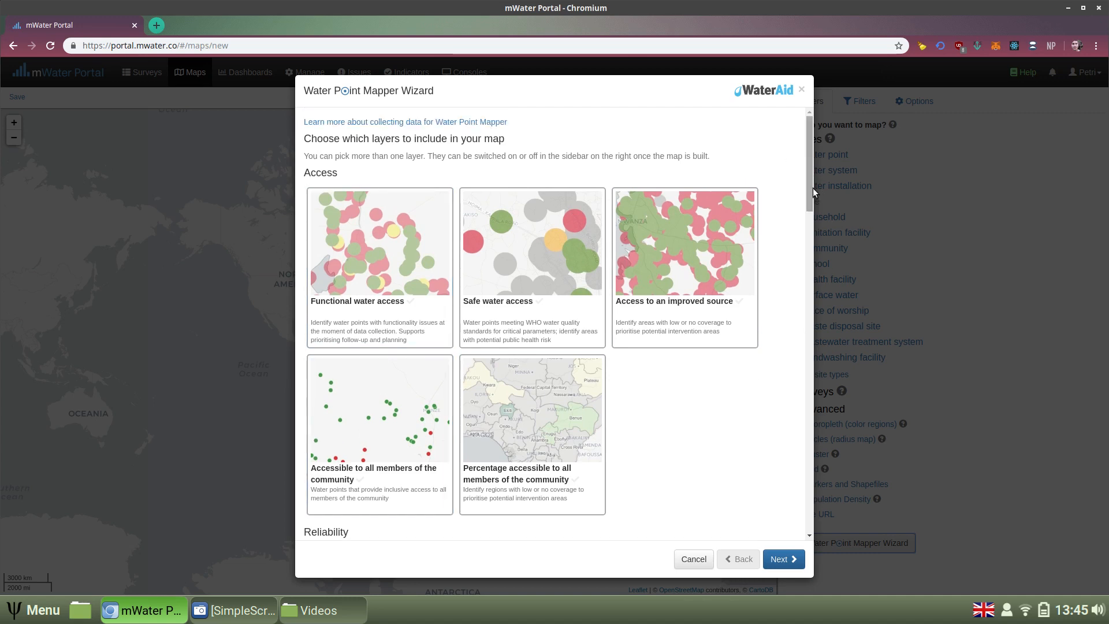
pyautogui.scroll(-3)
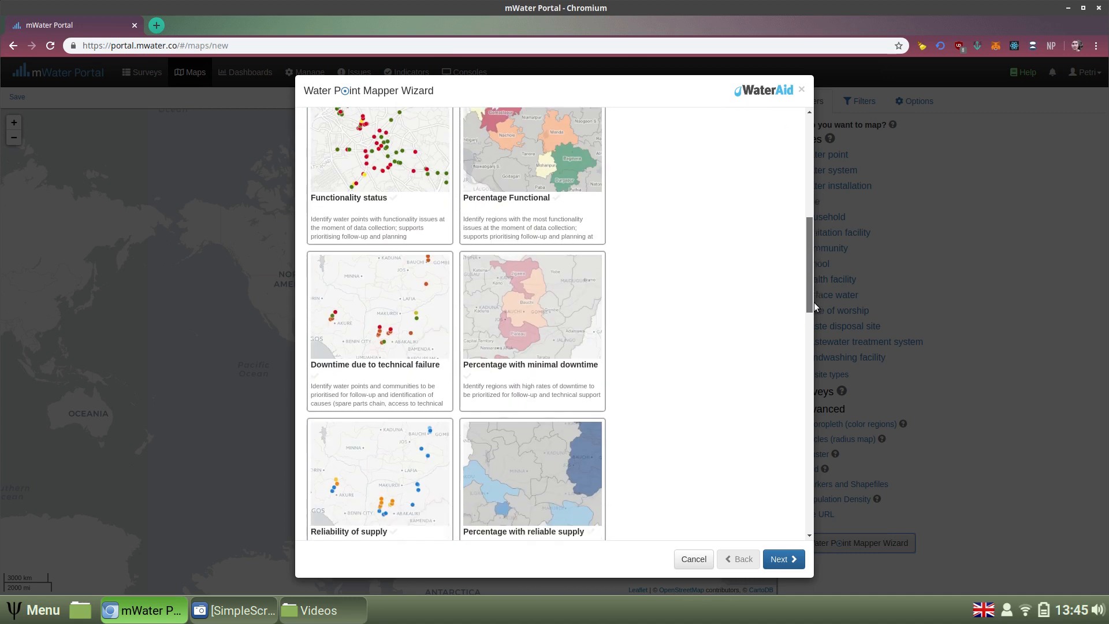
pyautogui.scroll(-3)
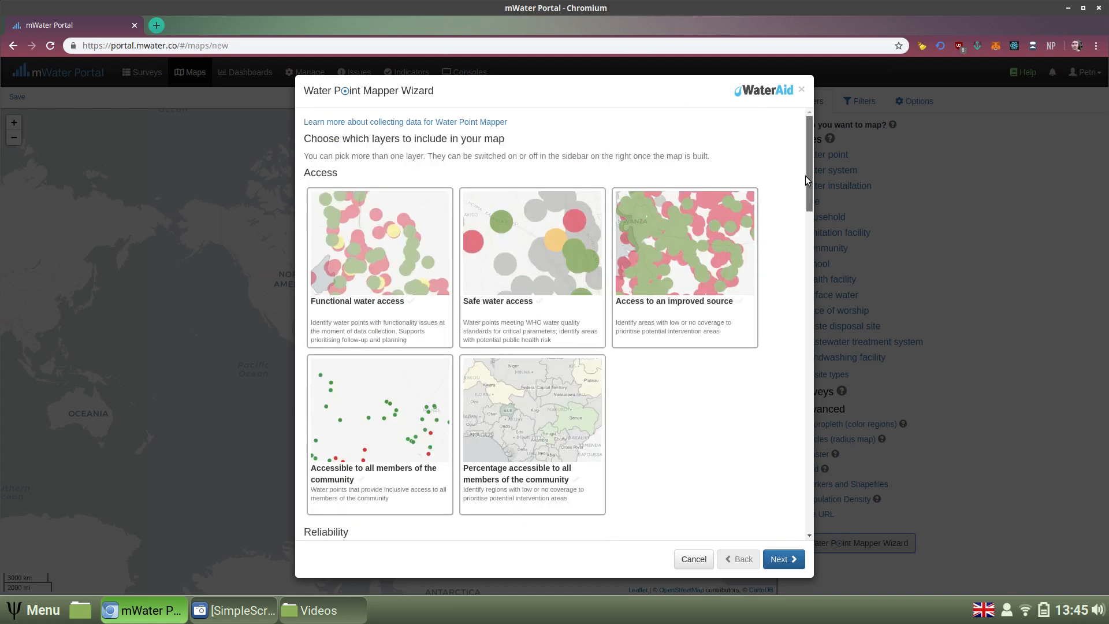
pyautogui.scroll(-3)
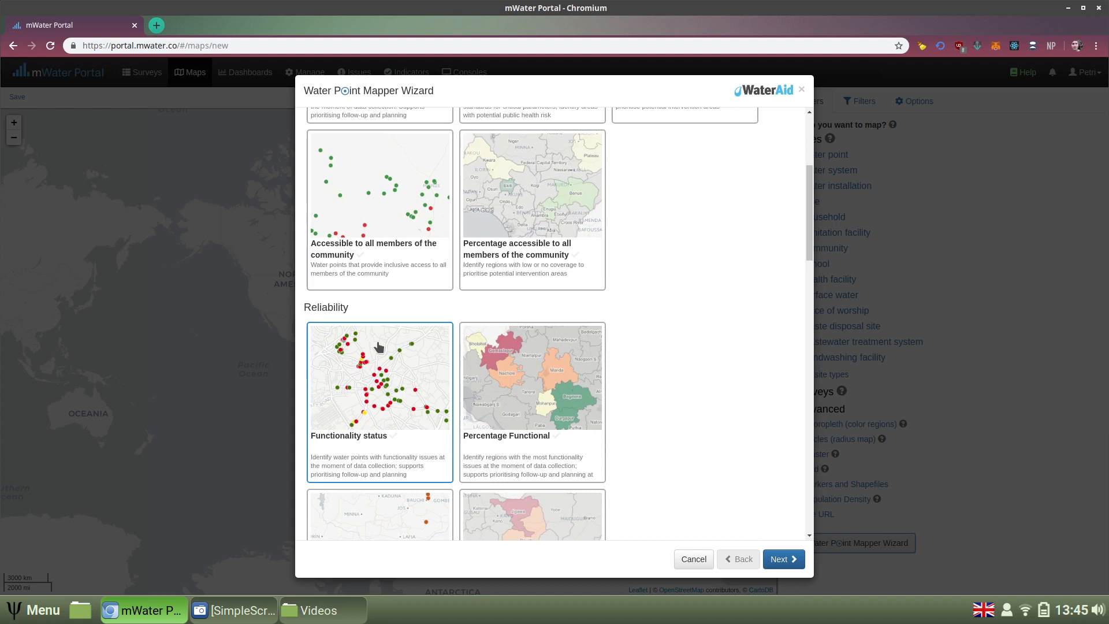
pyautogui.click(378, 377)
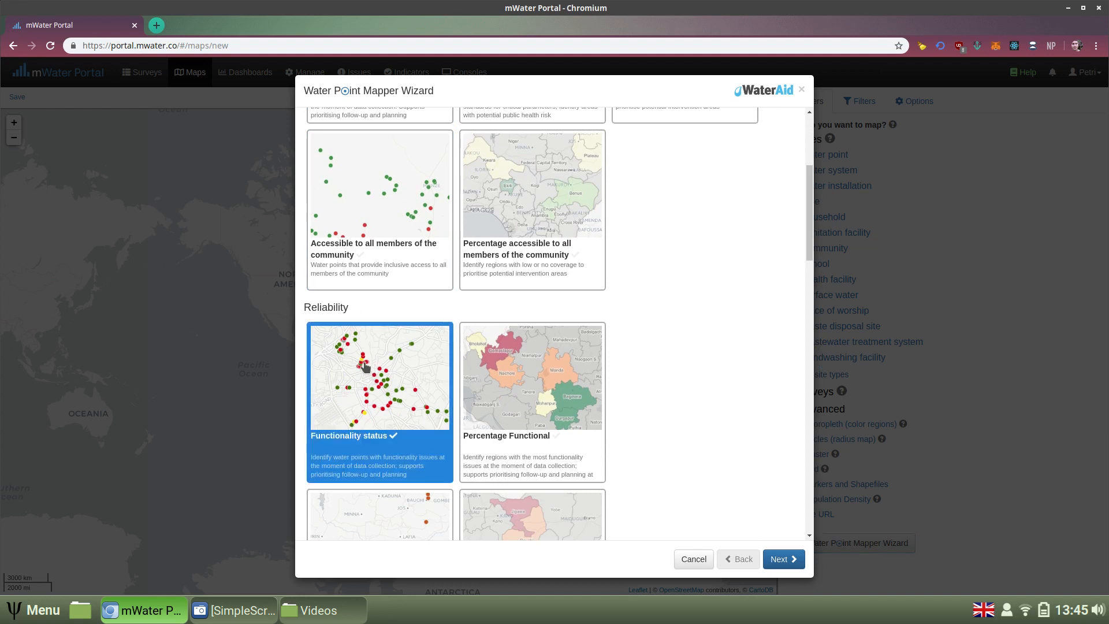
pyautogui.click(782, 558)
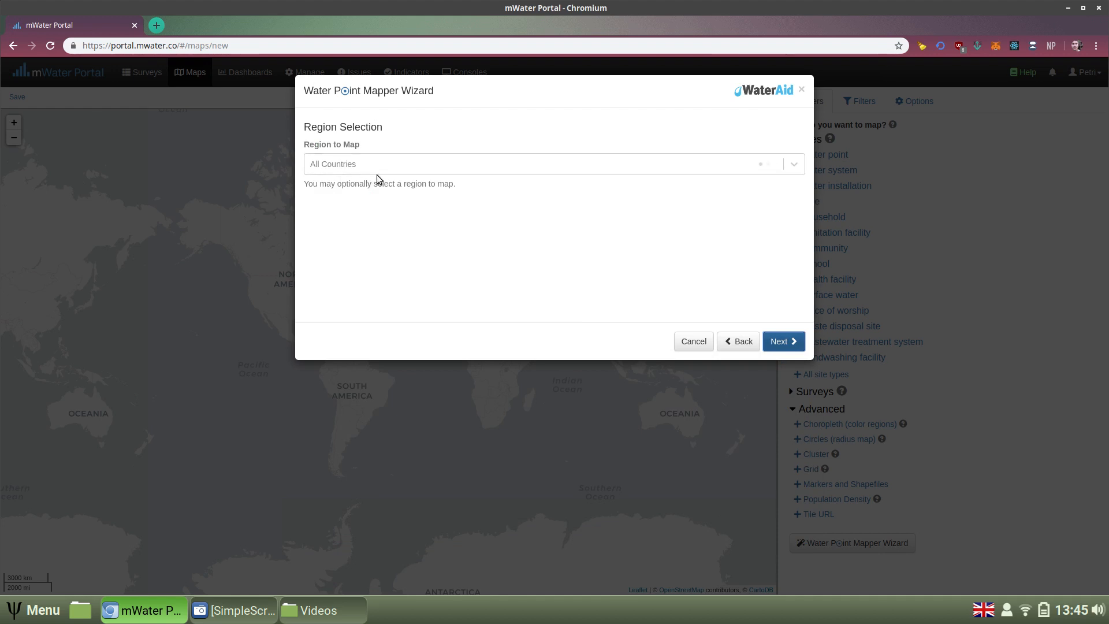
# - Choose Uganda as the mapping region and advance to water point selection
pyautogui.click(544, 163)
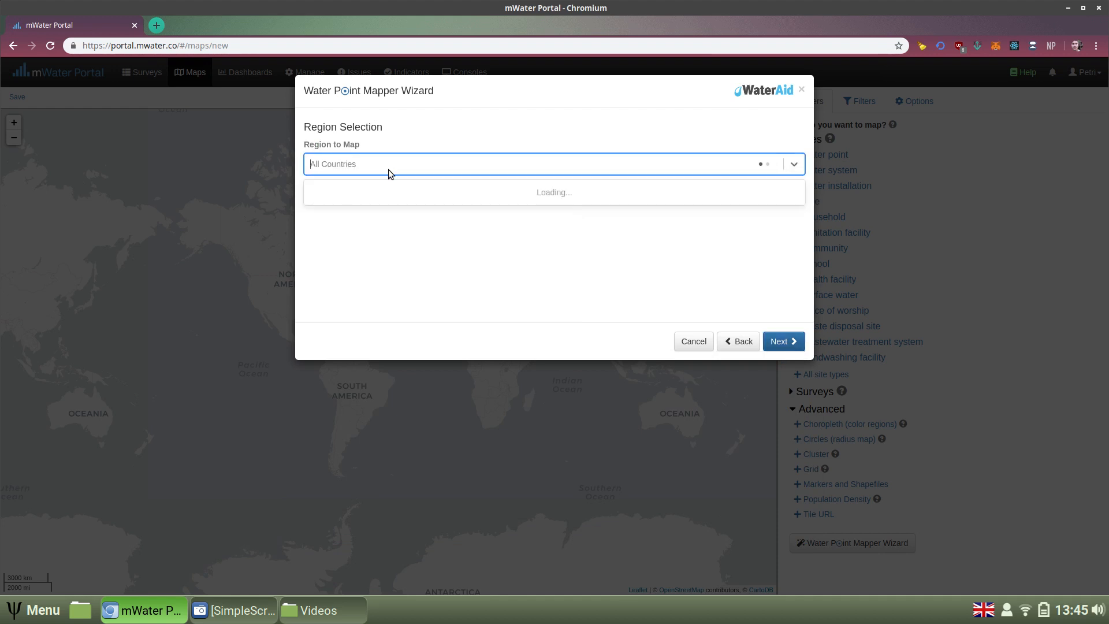
pyautogui.write('uganda')
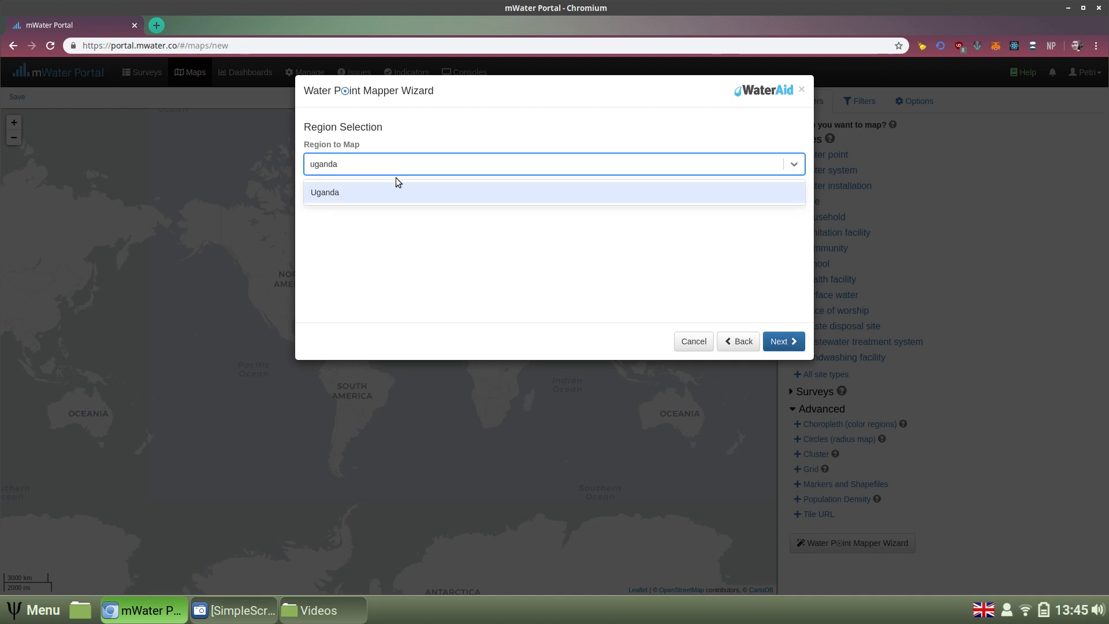
pyautogui.click(325, 192)
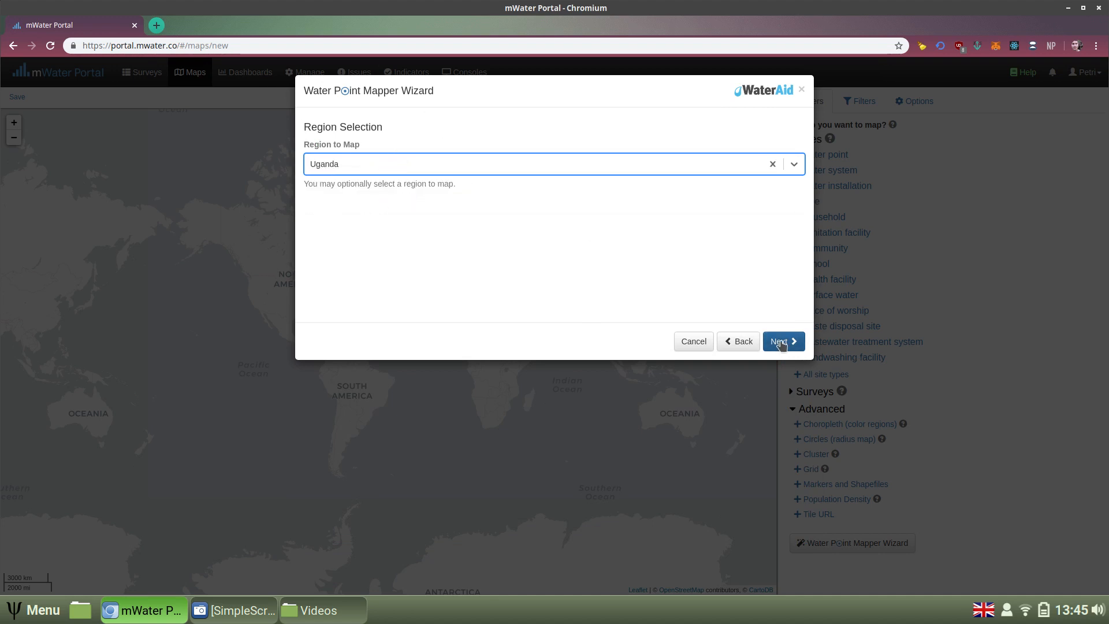
pyautogui.click(782, 341)
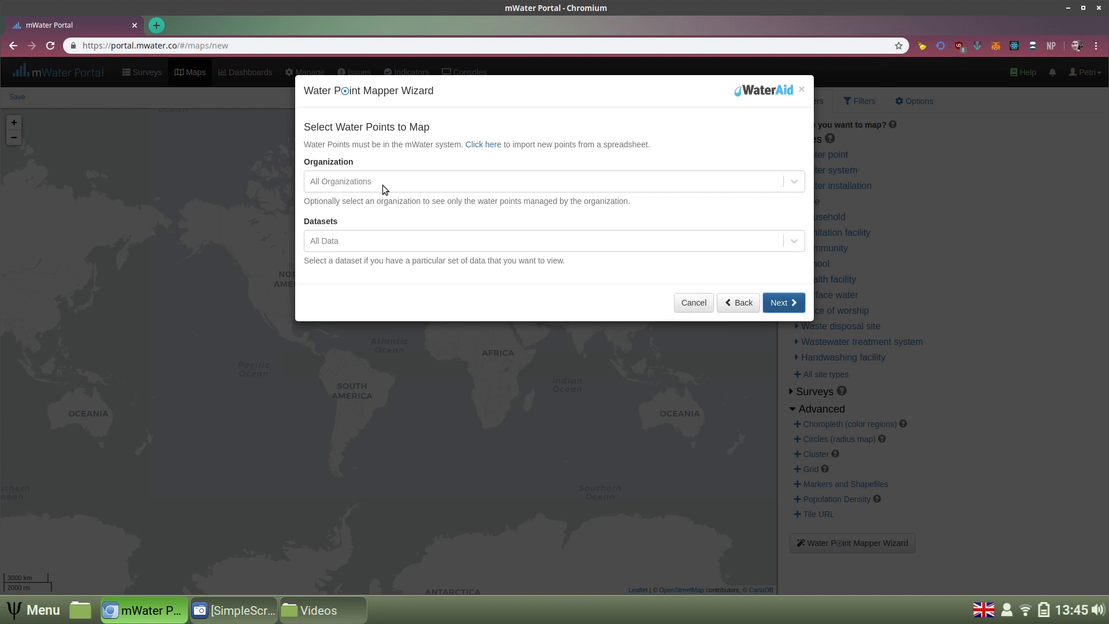
pyautogui.moveTo(416, 110)
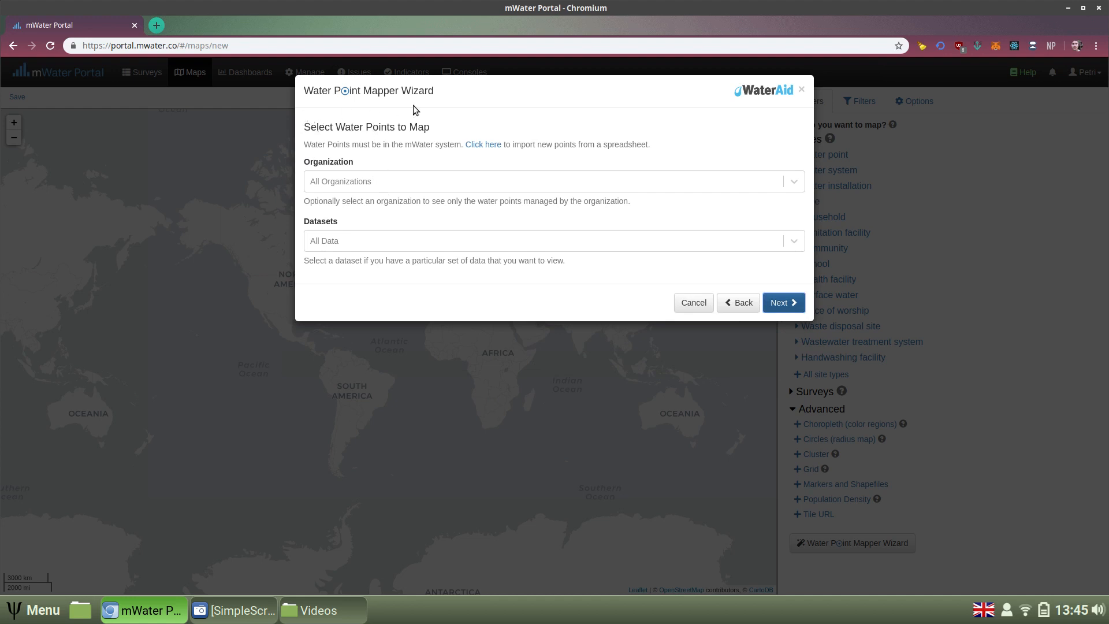
pyautogui.moveTo(343, 156)
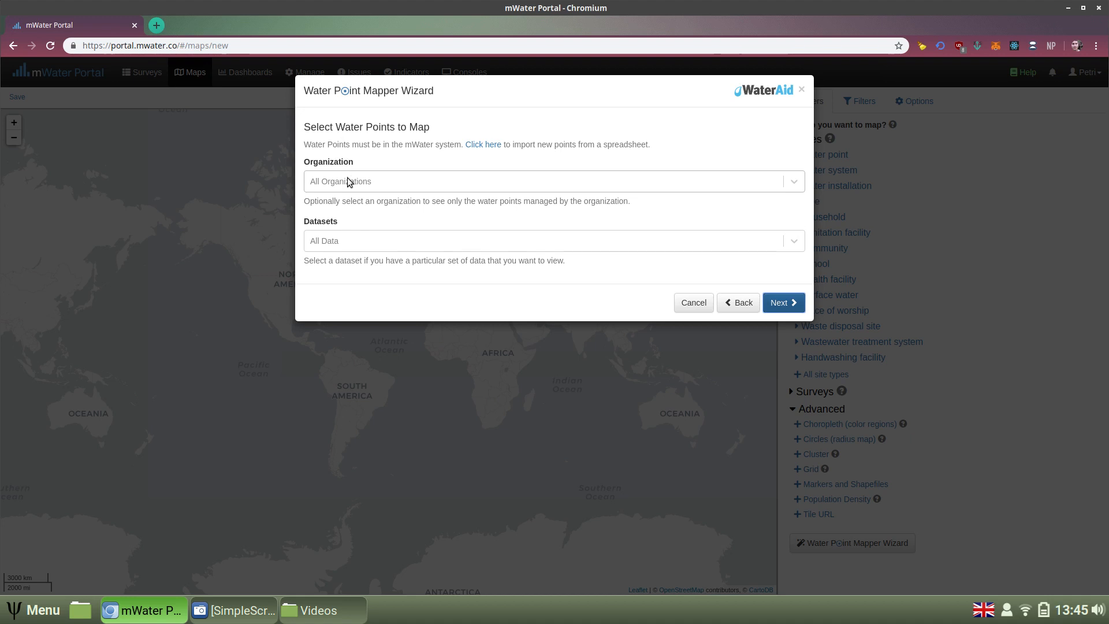
pyautogui.moveTo(363, 229)
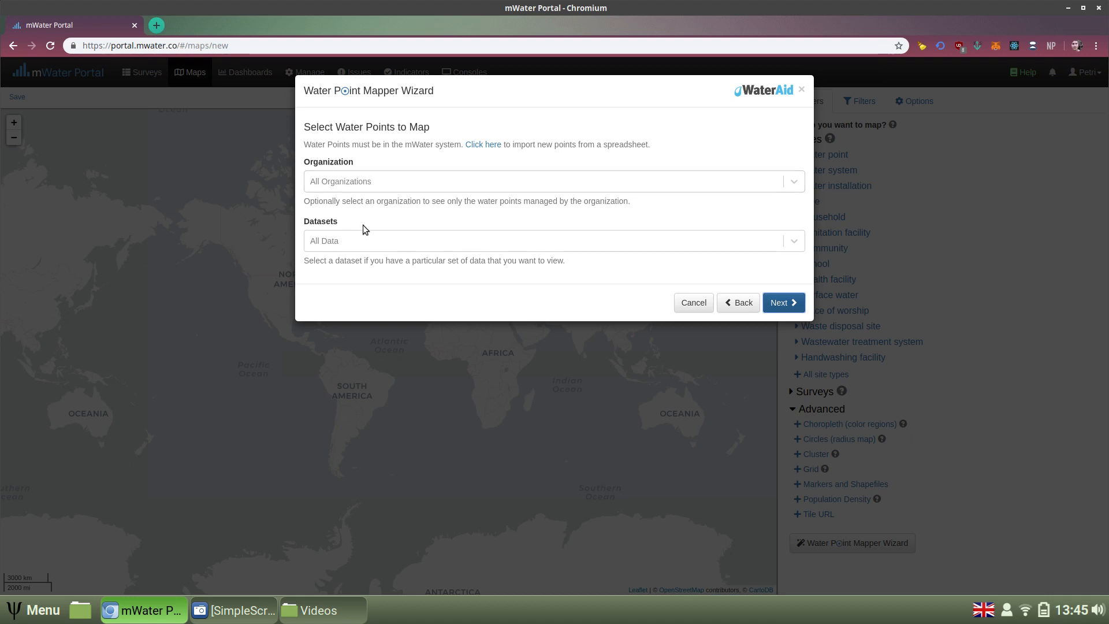
pyautogui.moveTo(662, 204)
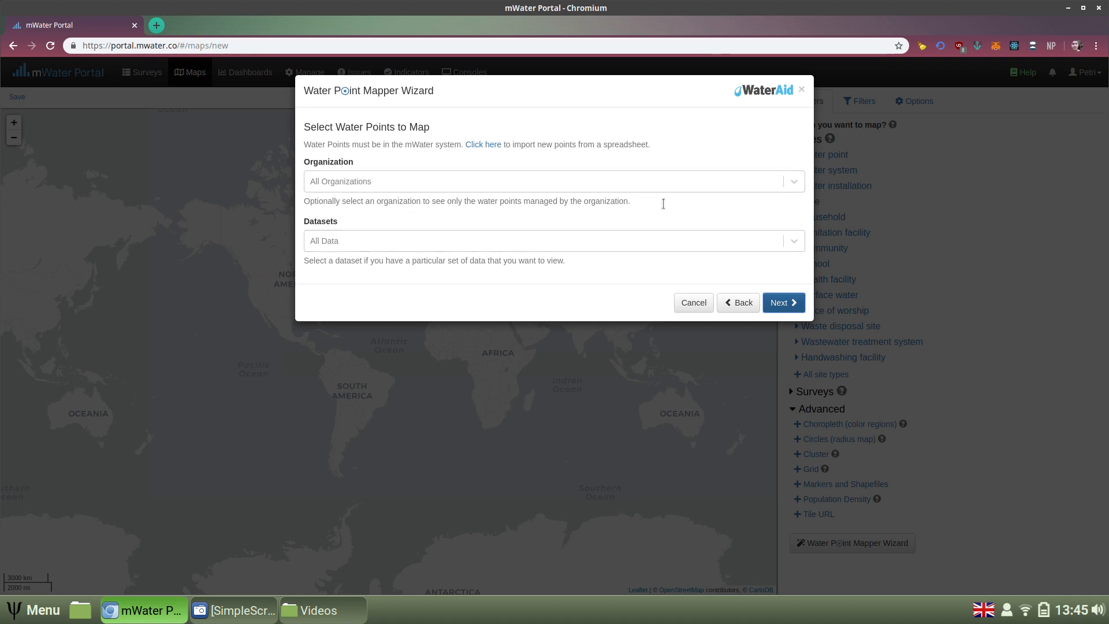
pyautogui.moveTo(782, 302)
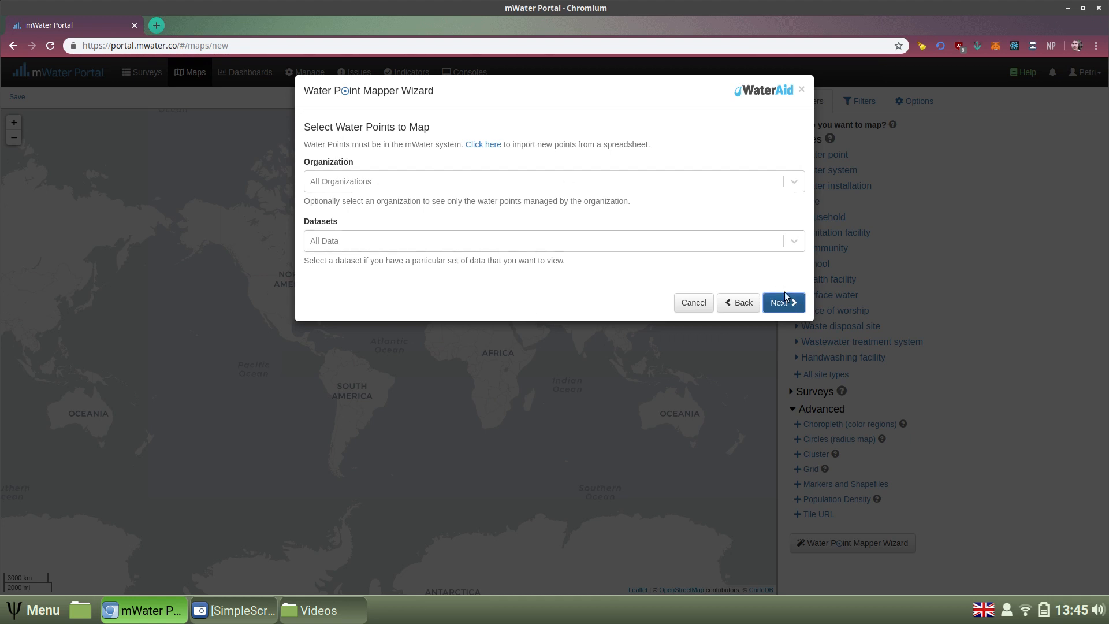
# - Keep the Circle symbol on Customize Layers and finish the wizard
pyautogui.click(782, 302)
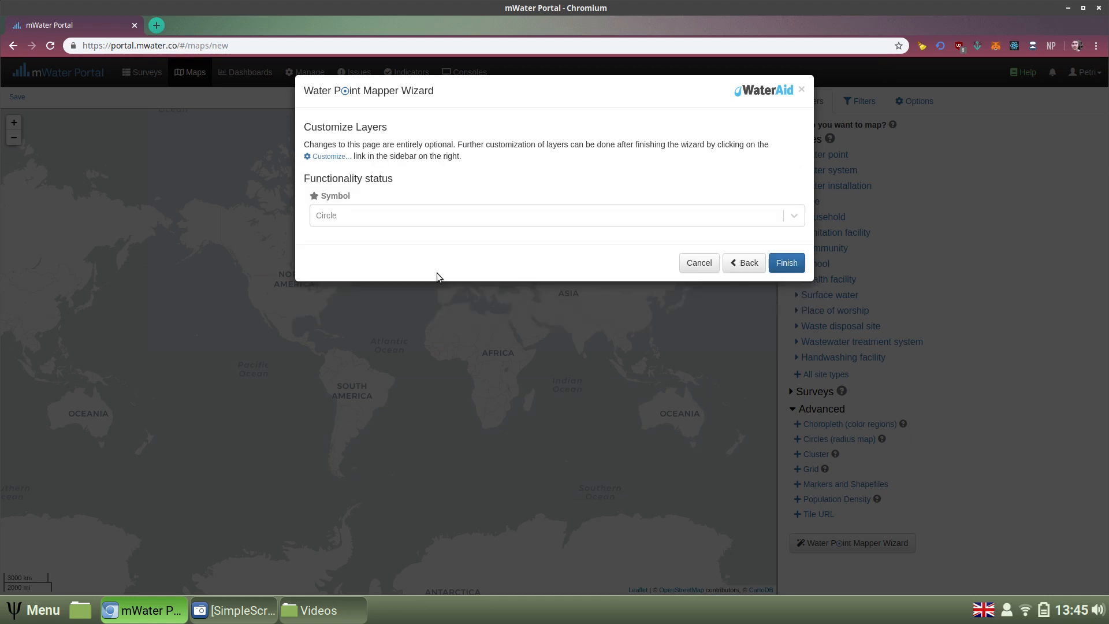
pyautogui.moveTo(381, 116)
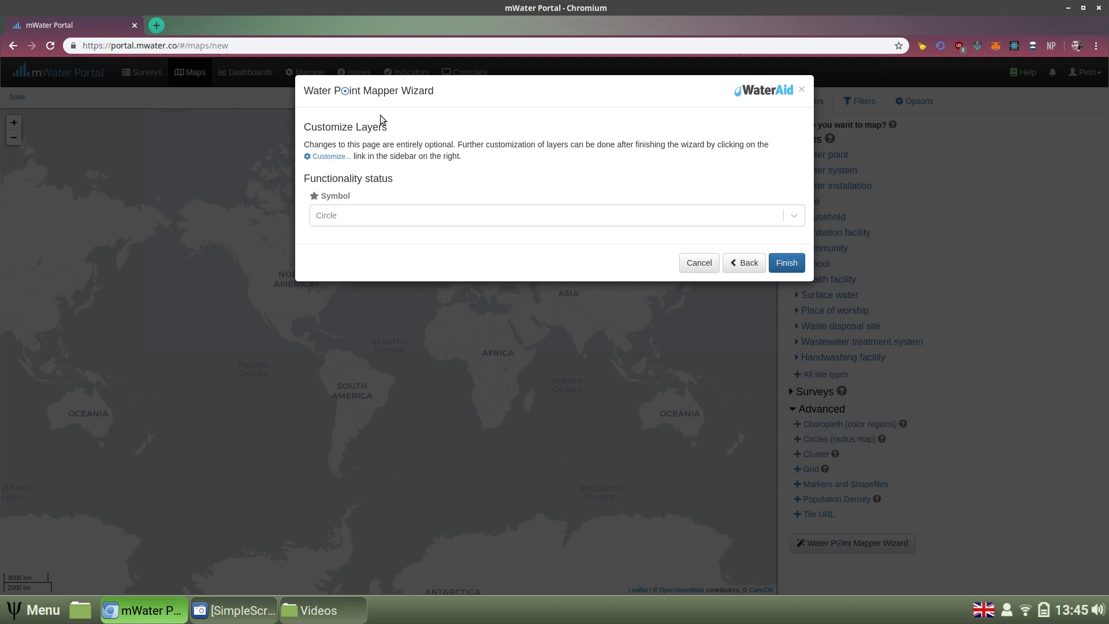
pyautogui.click(555, 215)
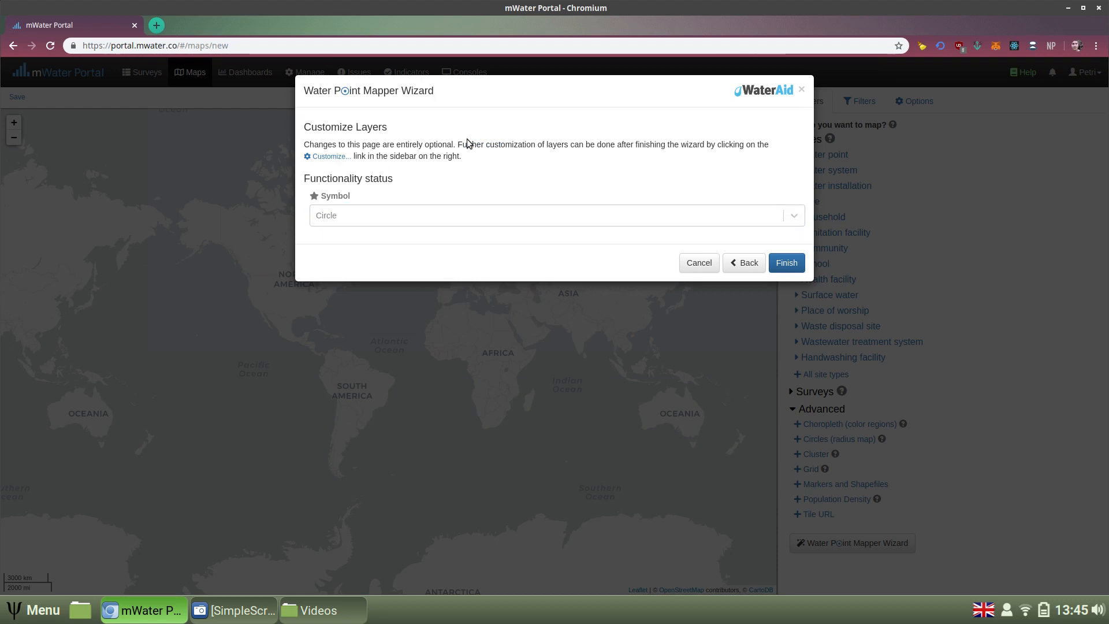
pyautogui.moveTo(792, 243)
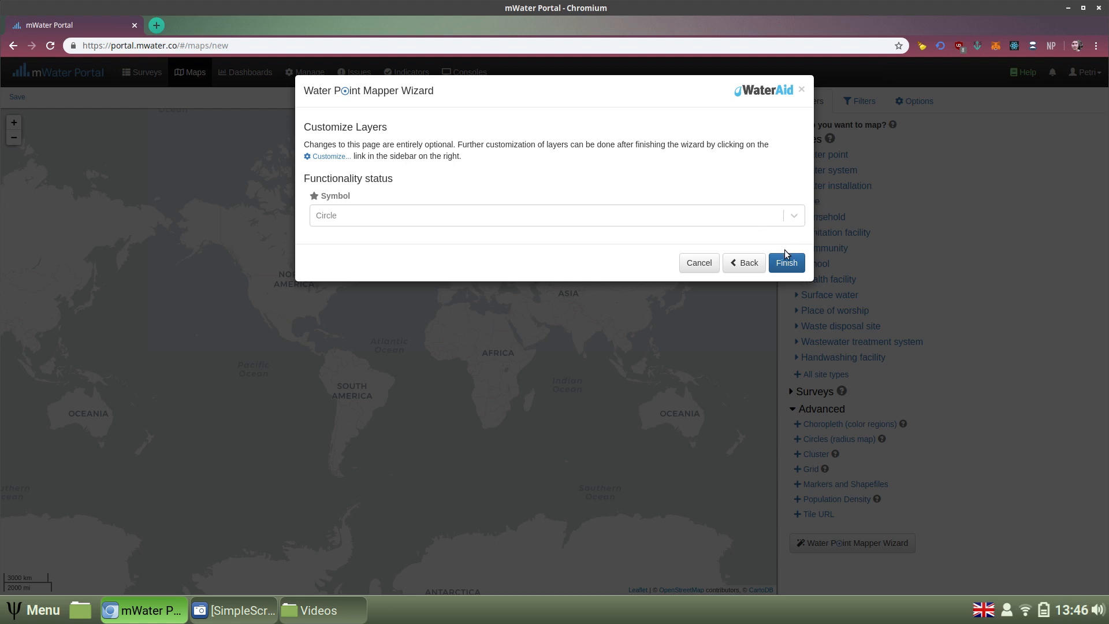
pyautogui.moveTo(652, 168)
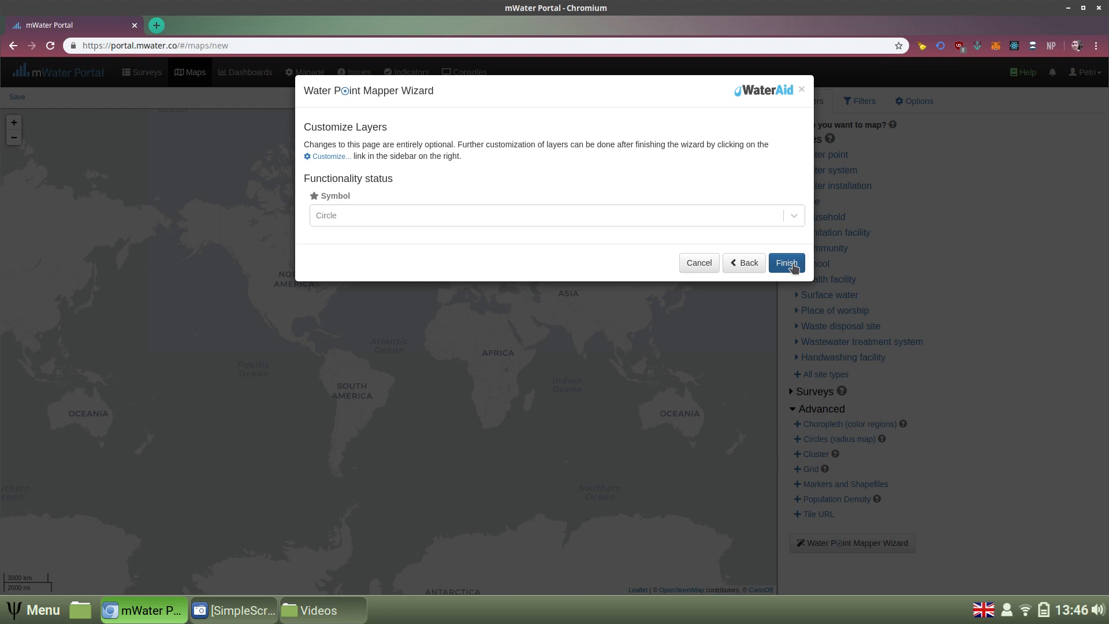
pyautogui.click(785, 263)
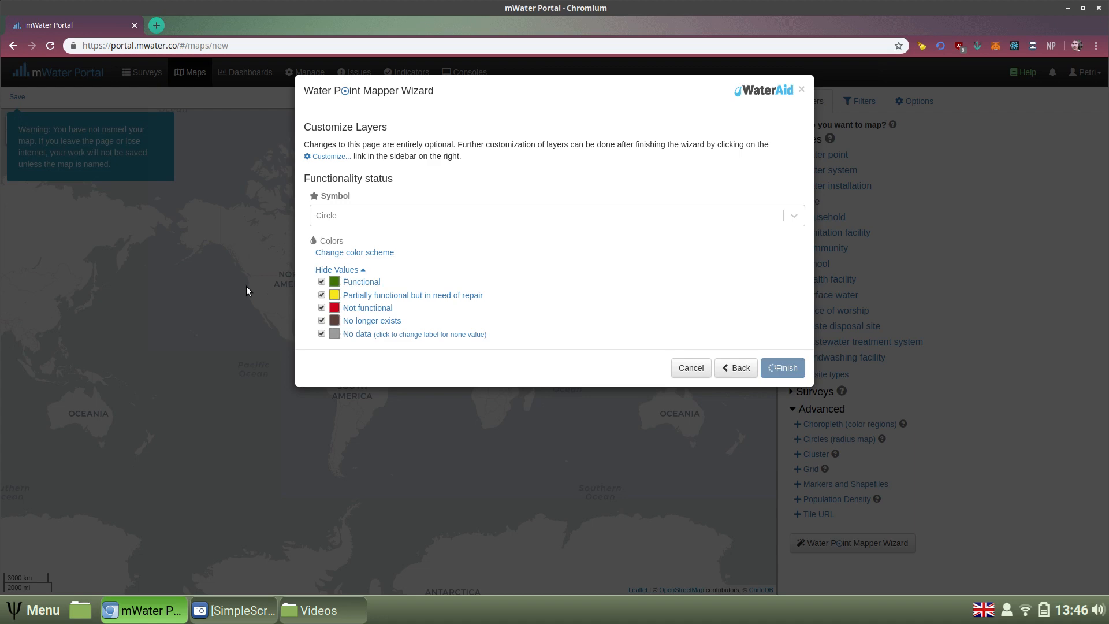
pyautogui.click(781, 368)
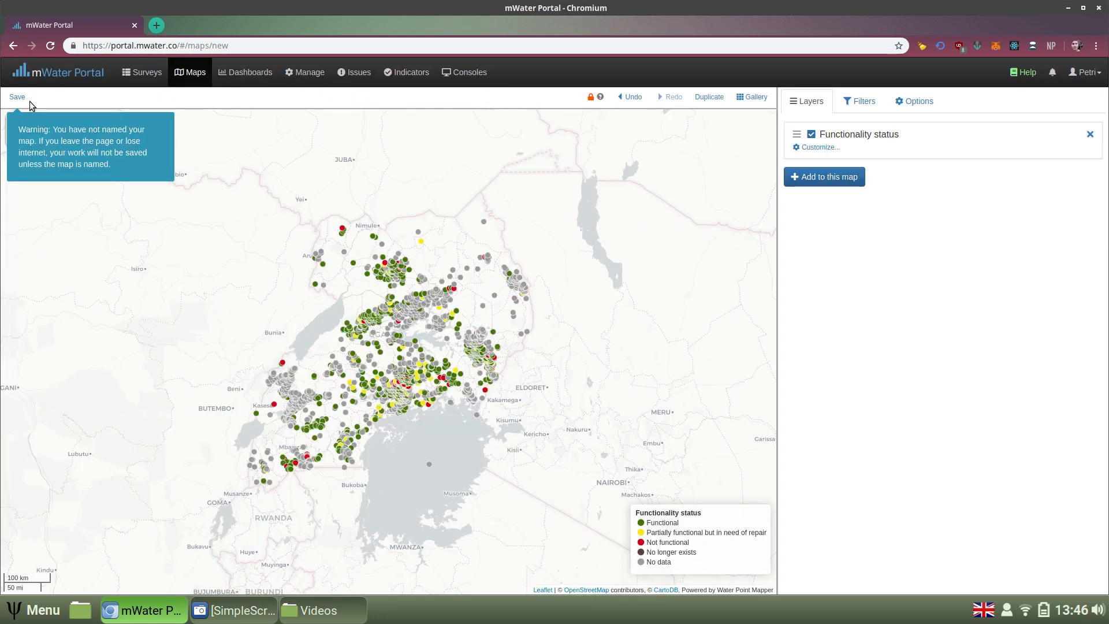
# - Save the map named 'Uganda Water Point Functionality map'
pyautogui.click(16, 98)
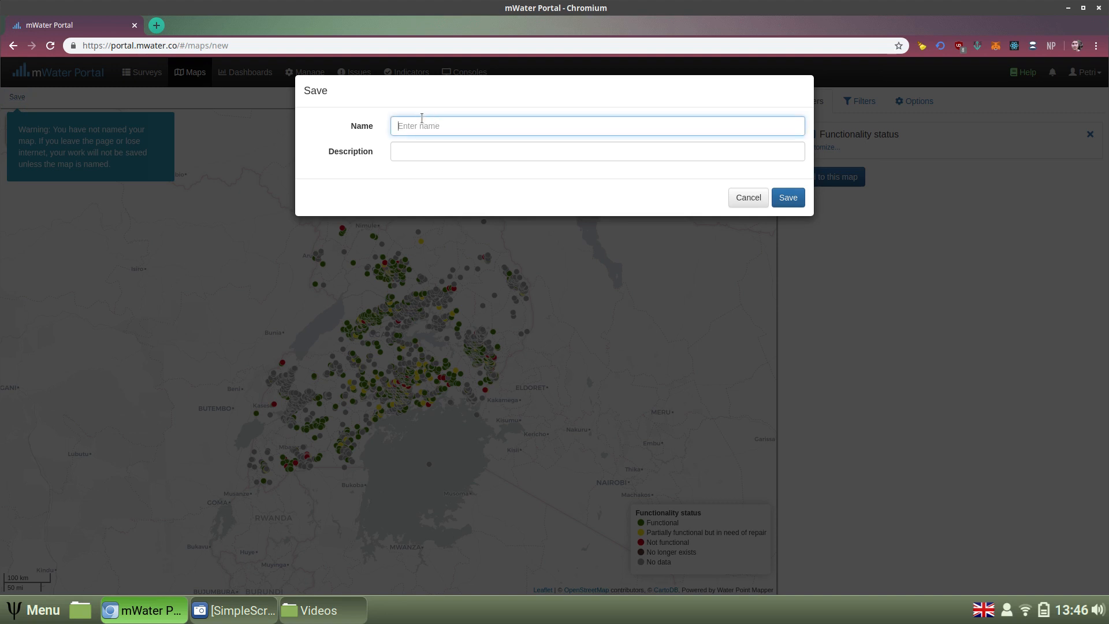
pyautogui.write('Uganda Water Point Functioanlity')
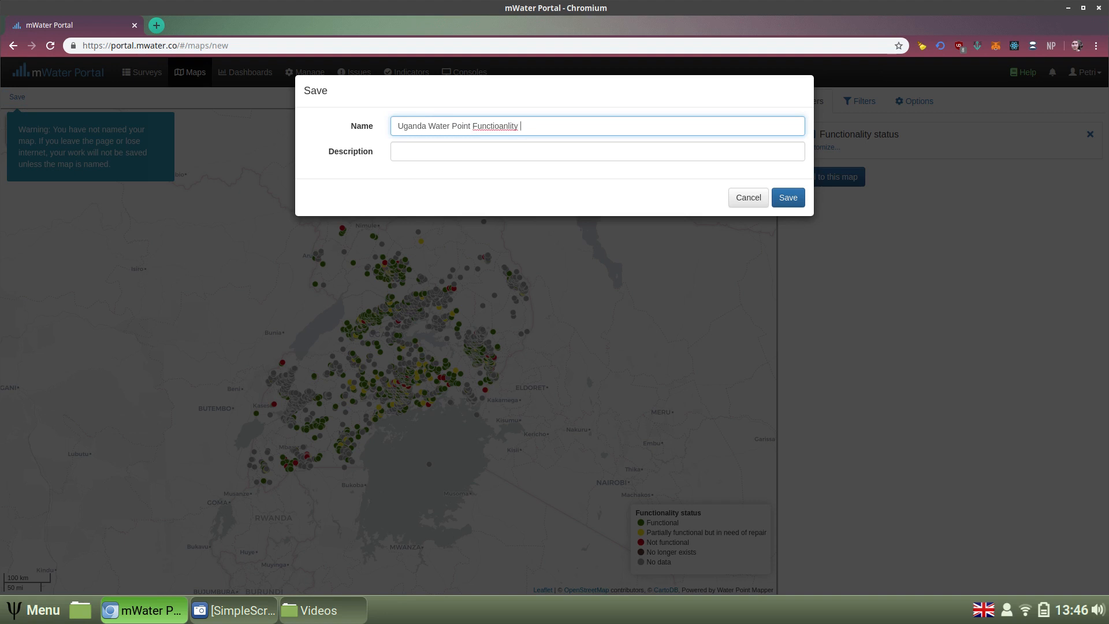
pyautogui.write('map')
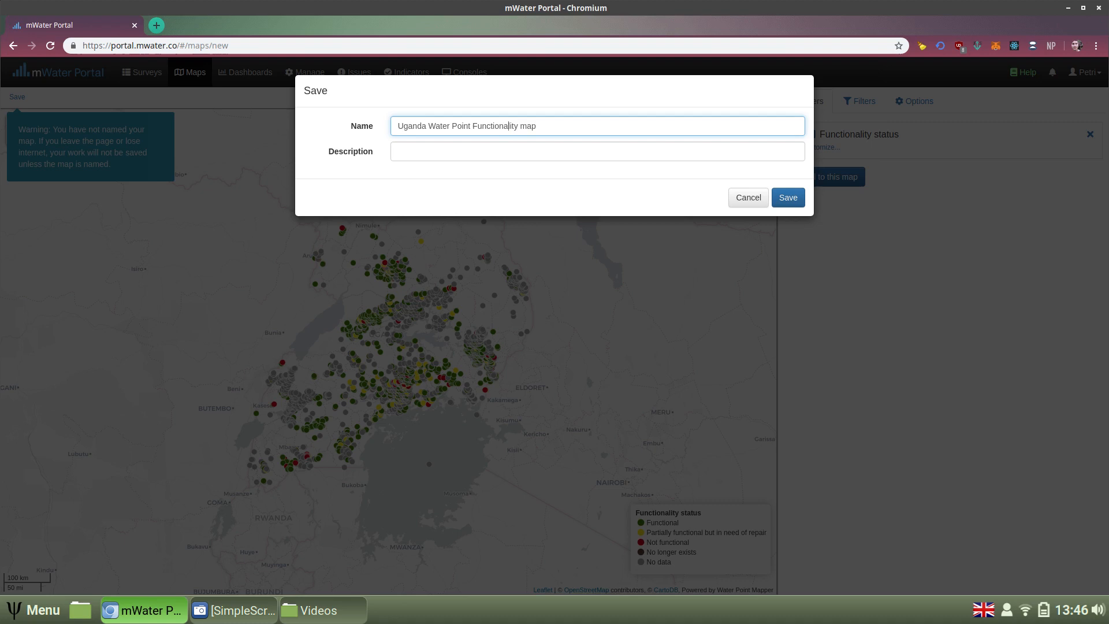
pyautogui.click(787, 198)
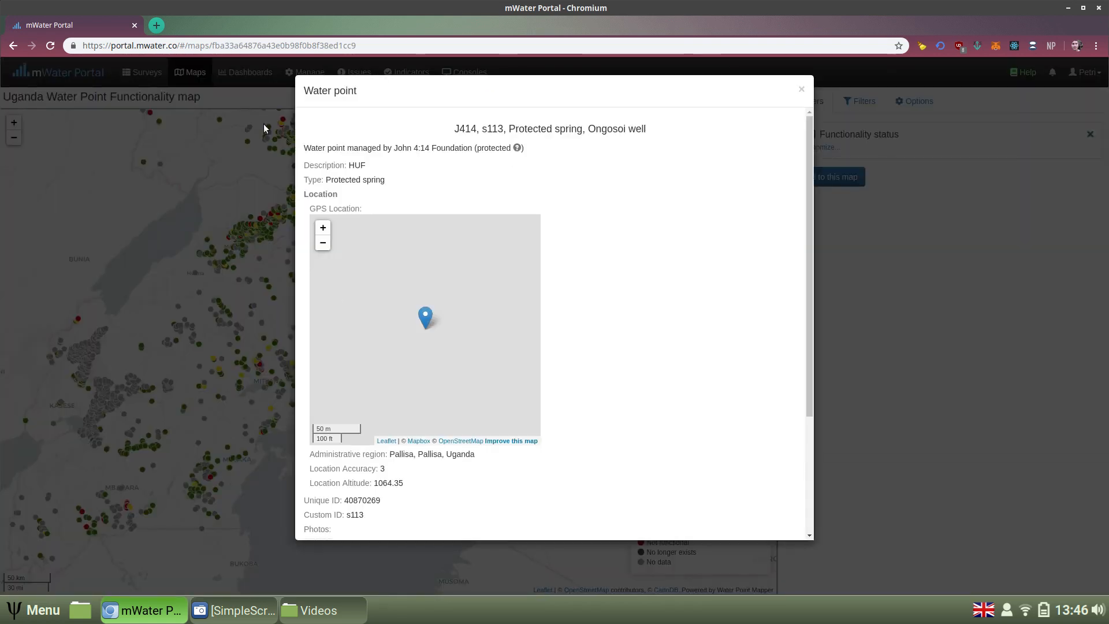
# - Close the water point popup and open the Functionality status layer's Customize settings
pyautogui.click(801, 89)
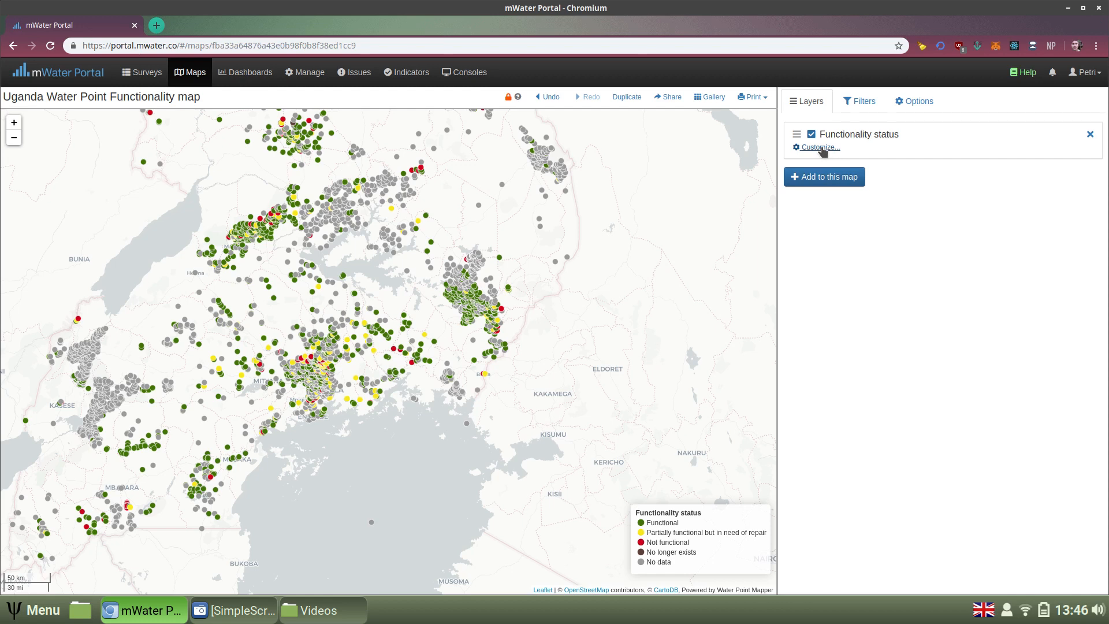
pyautogui.click(819, 147)
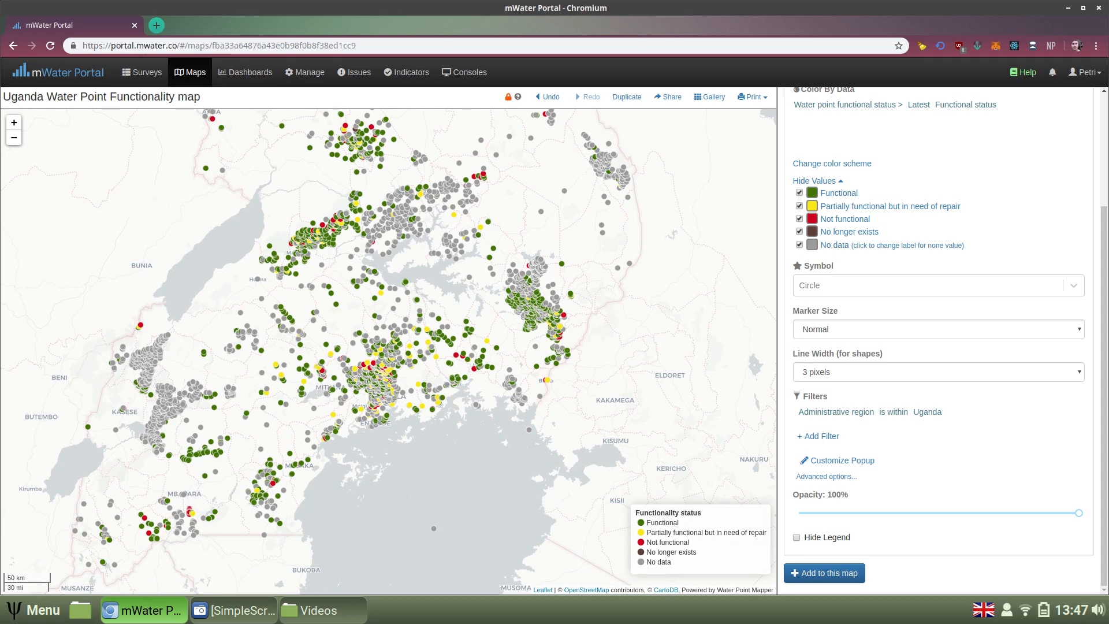
pyautogui.moveTo(205, 514)
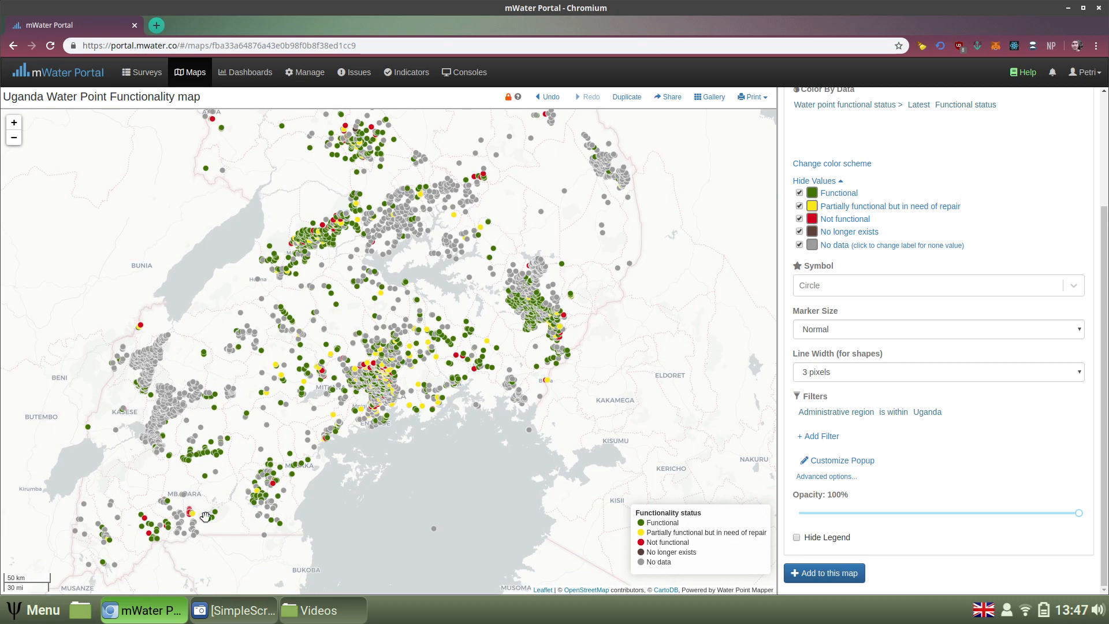